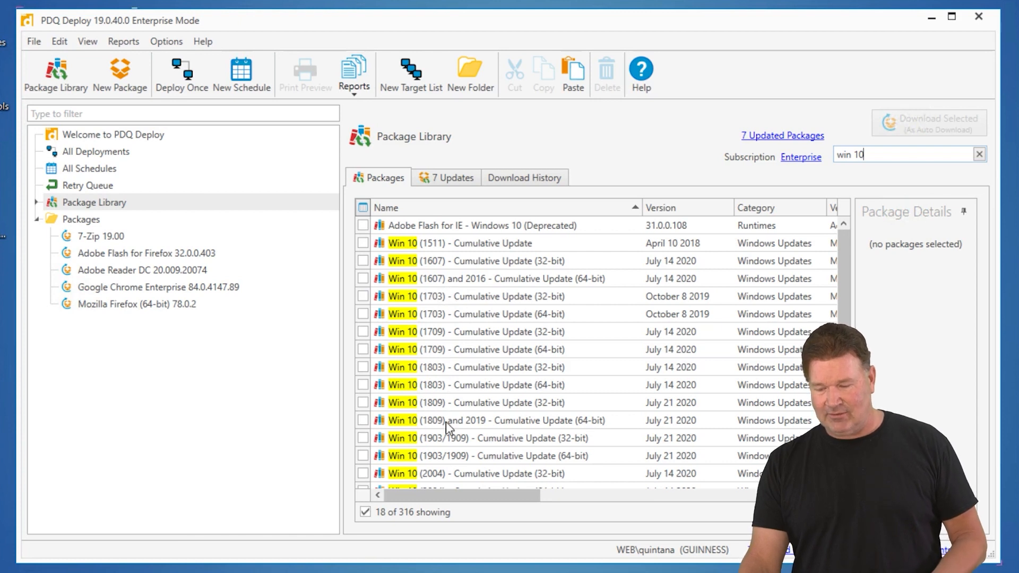
pyautogui.moveTo(456, 467)
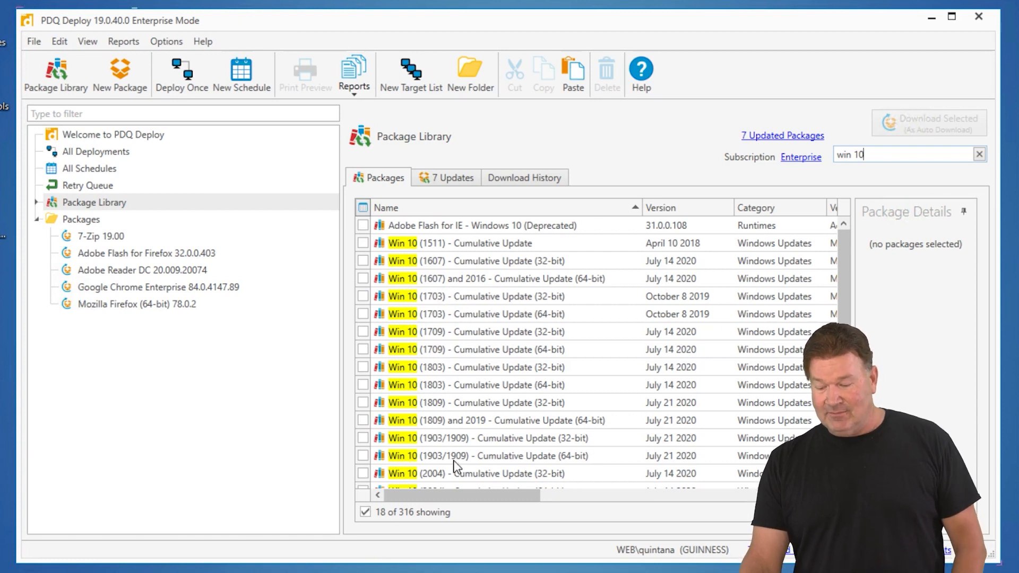
pyautogui.moveTo(487, 438)
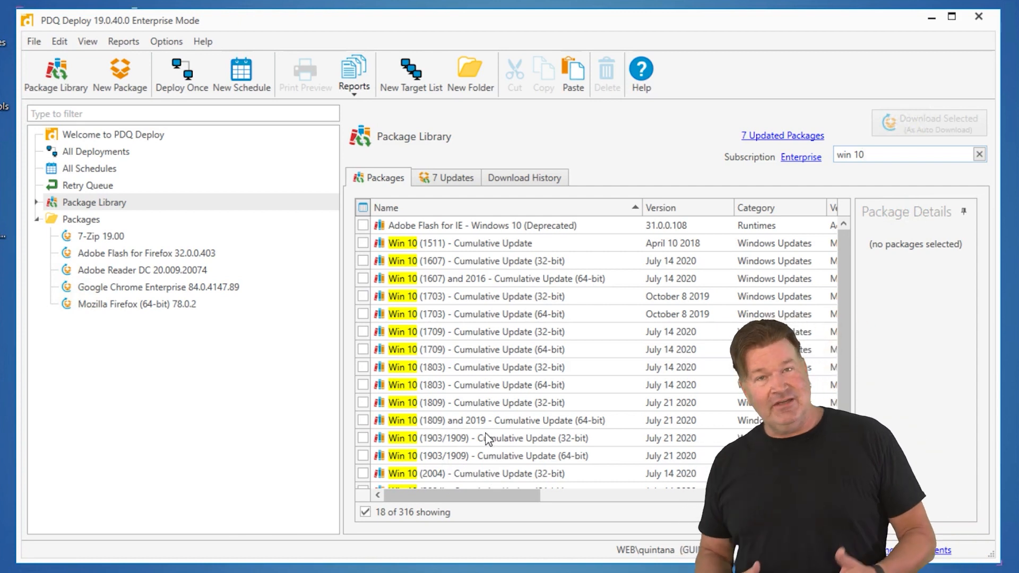